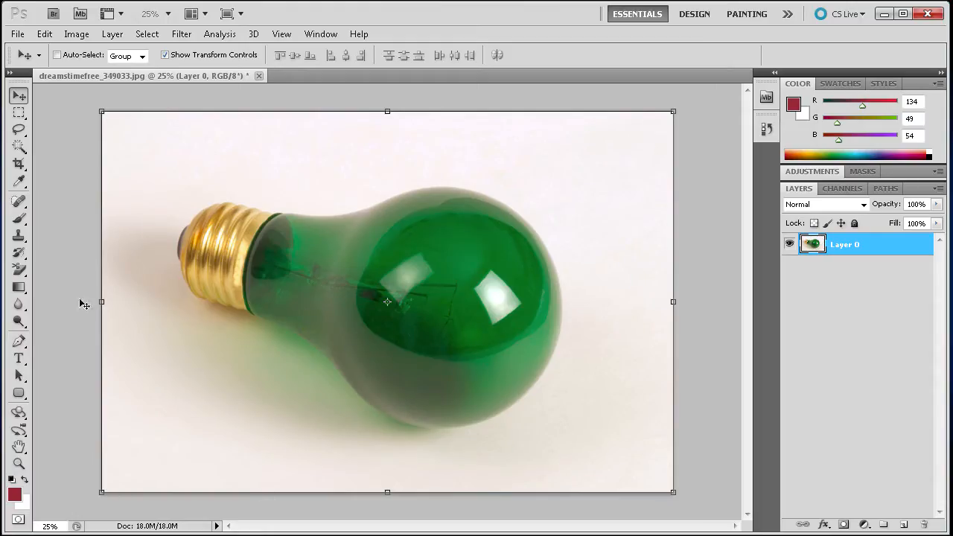
pyautogui.moveTo(390, 289)
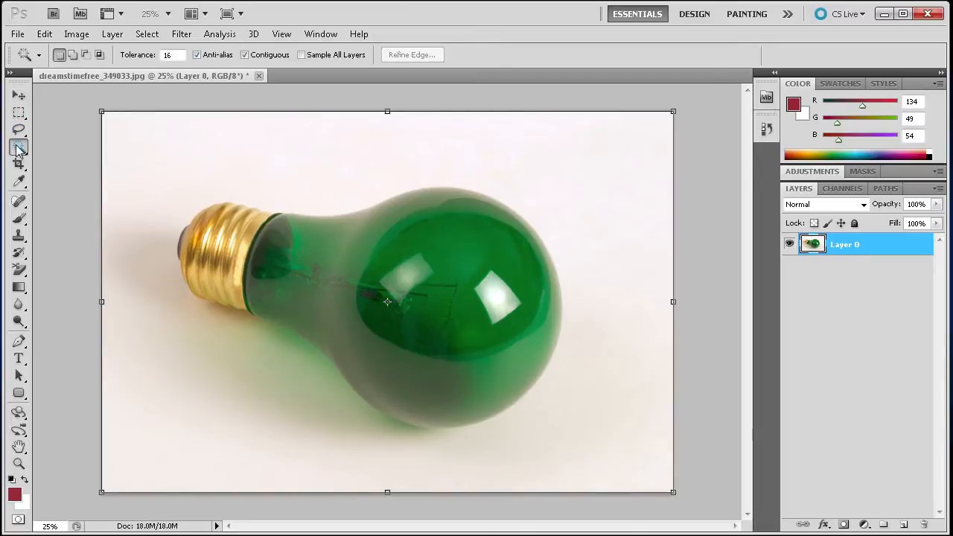
# - Switch from the Magic Wand group to the Quick Selection Tool
pyautogui.click(17, 147)
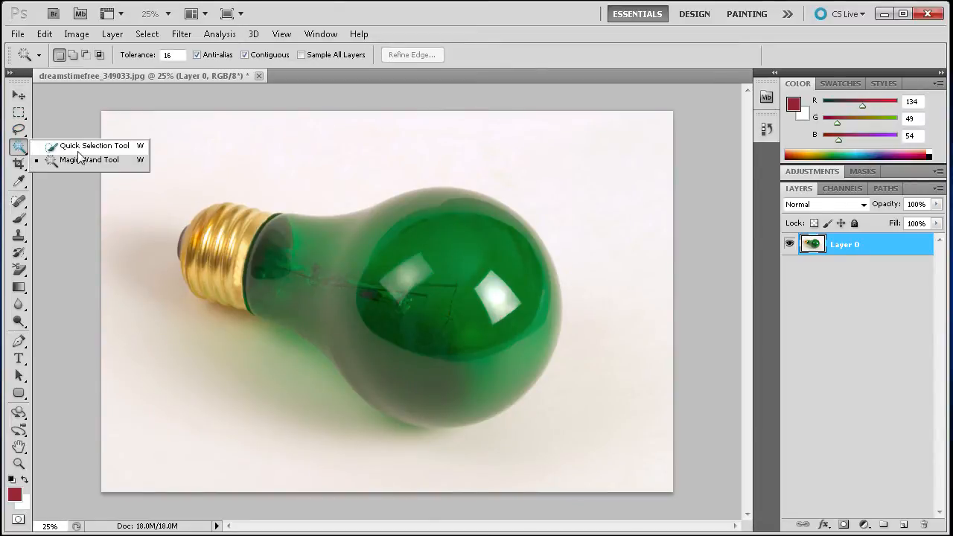
pyautogui.click(94, 146)
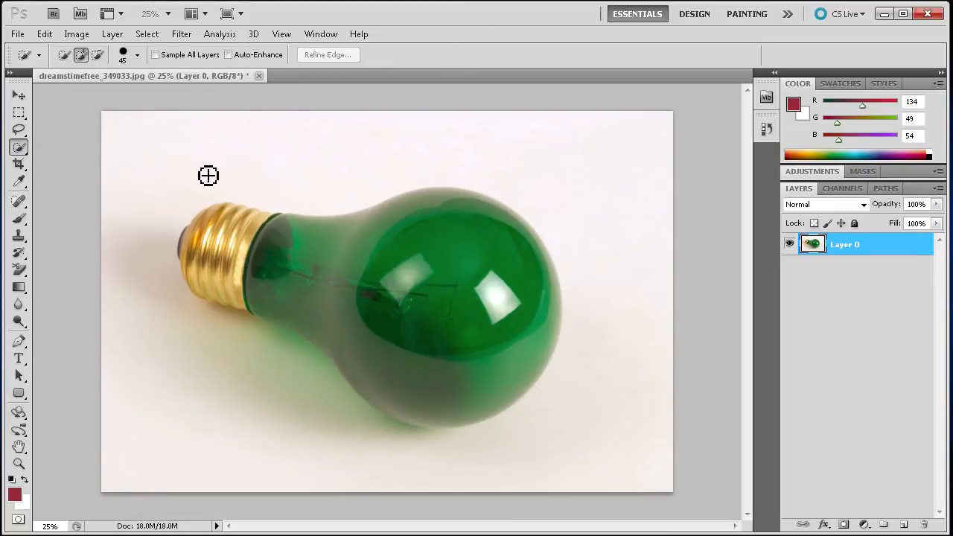
pyautogui.moveTo(303, 203)
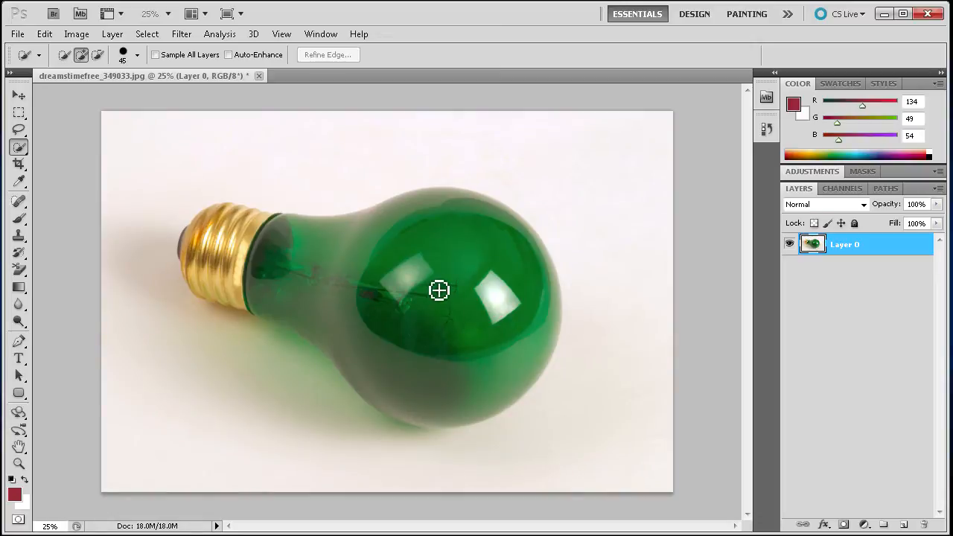
pyautogui.moveTo(424, 303)
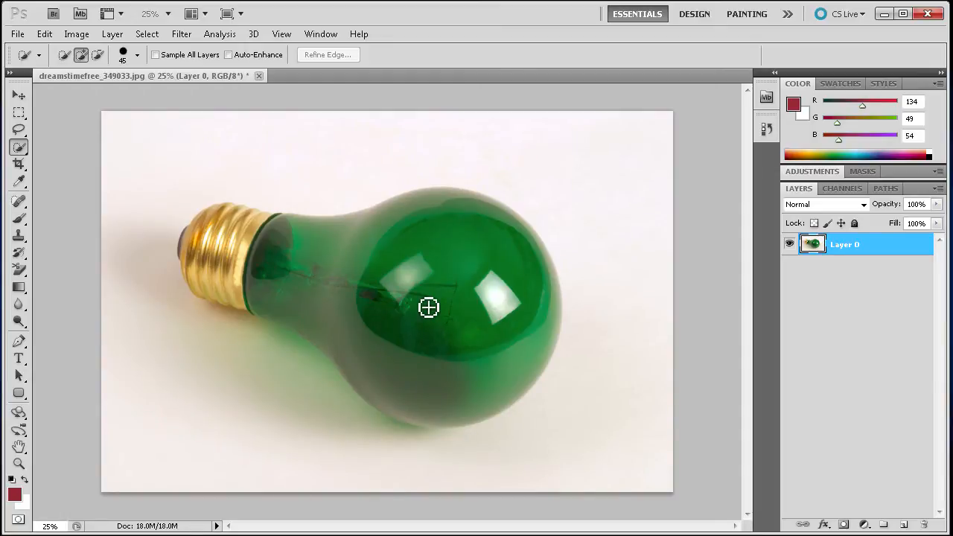
pyautogui.moveTo(381, 286)
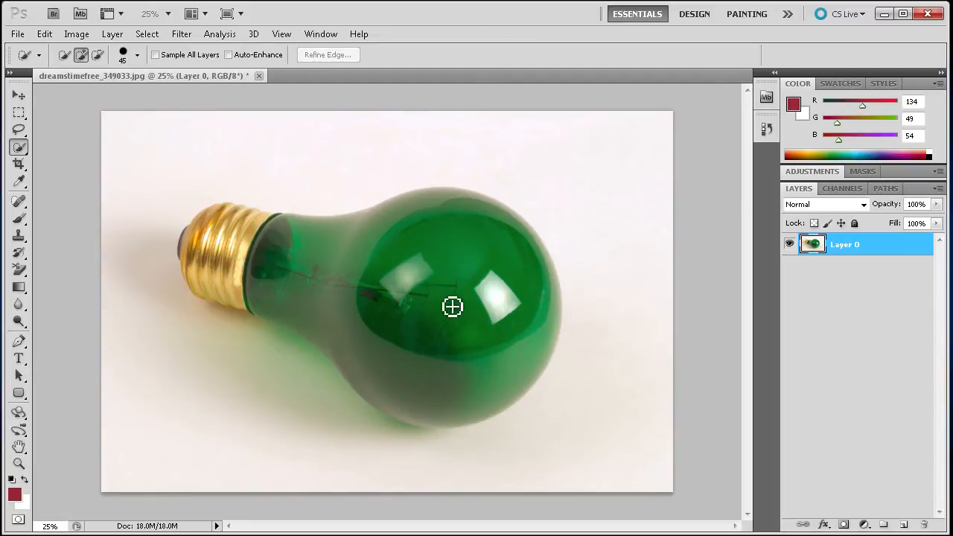
# - Brush over the green bulb and its metal base until the selection outlines it
pyautogui.moveTo(453, 306); pyautogui.dragTo(396, 291)
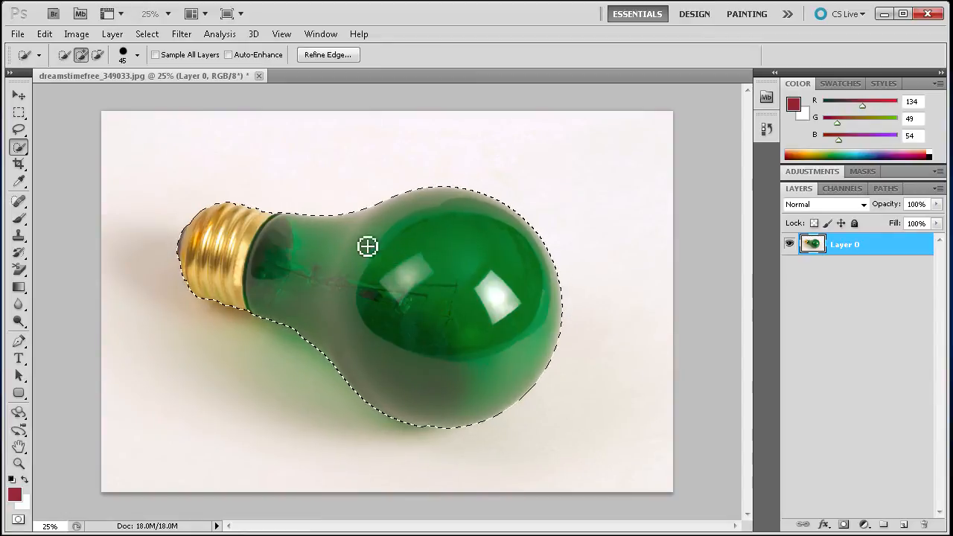
pyautogui.moveTo(382, 244)
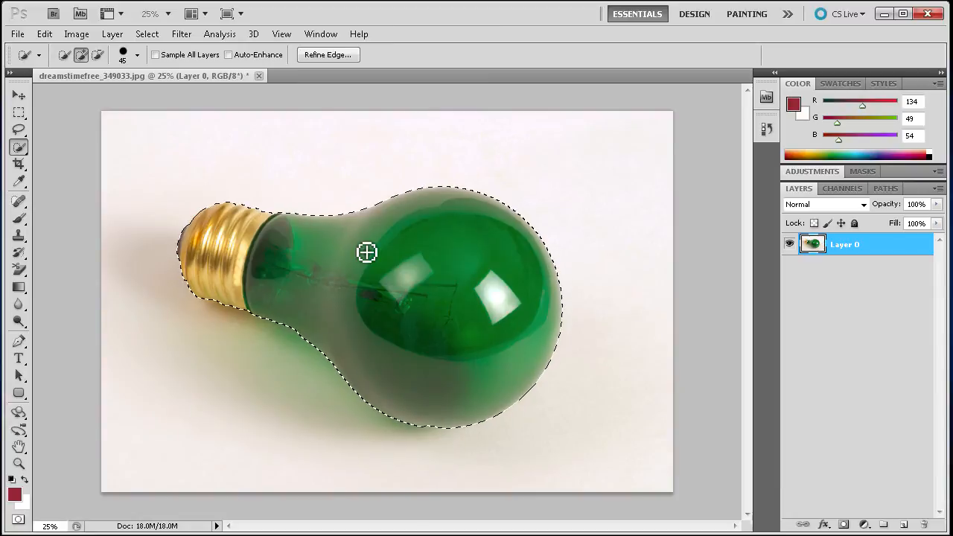
pyautogui.moveTo(173, 85)
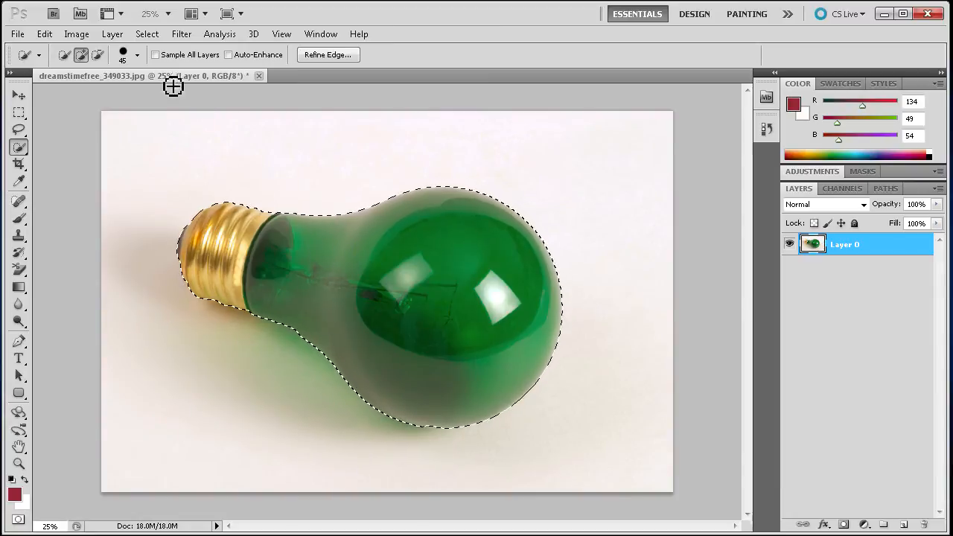
# - Feather the bulb selection via Select > Modify > Feather and confirm the radius
pyautogui.click(146, 33)
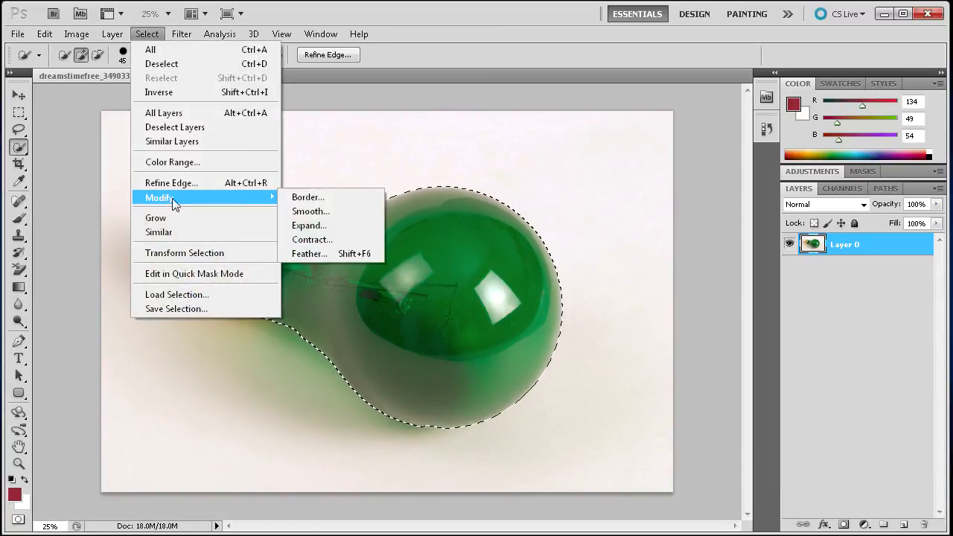
pyautogui.click(308, 253)
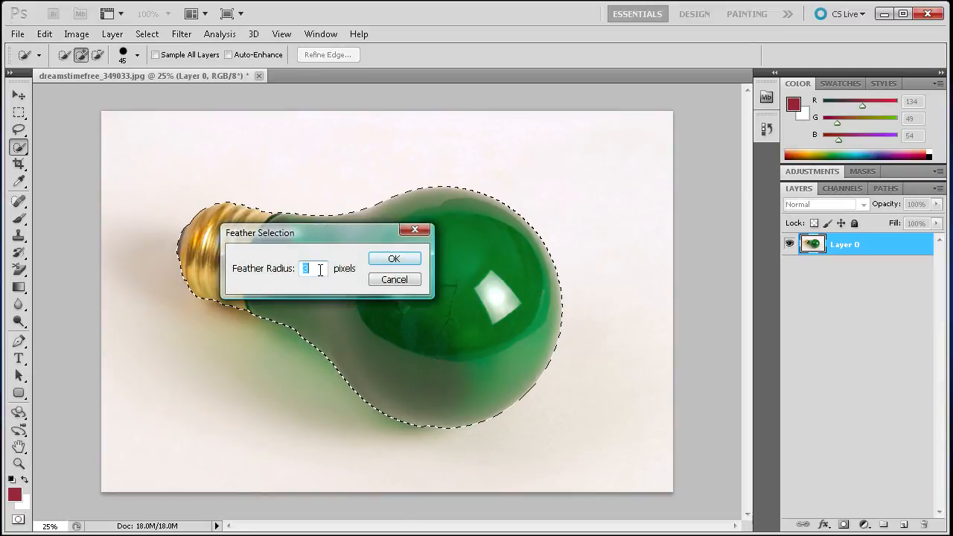
pyautogui.click(393, 259)
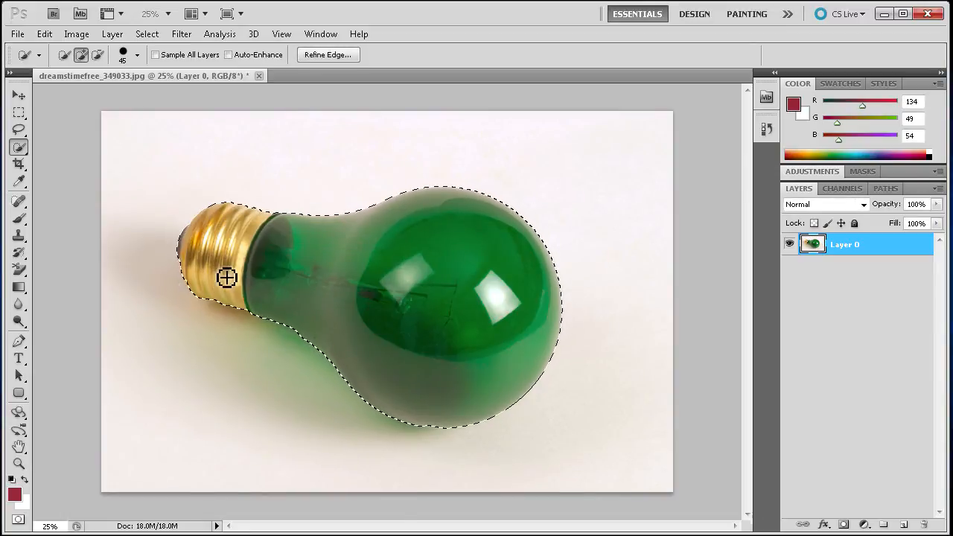
pyautogui.moveTo(384, 267)
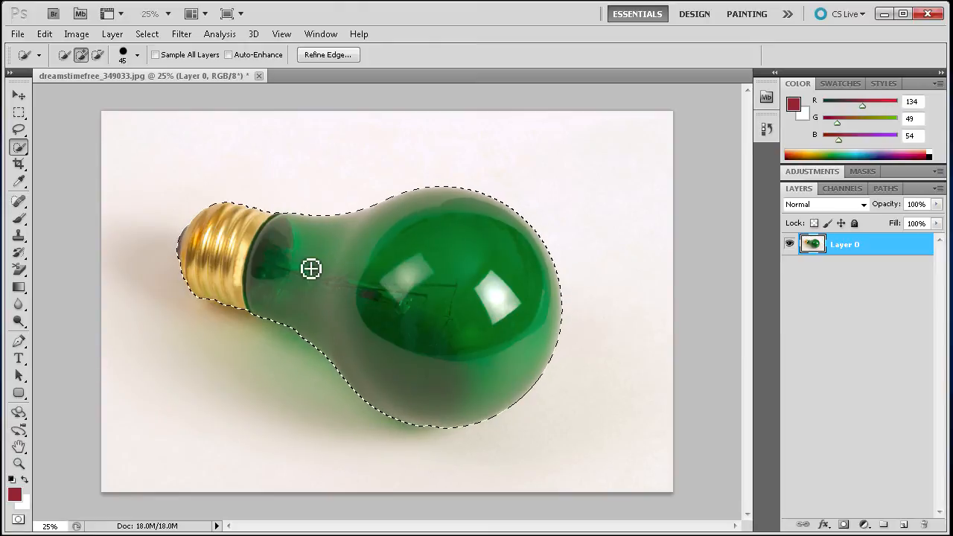
# - Cut the selected bulb onto its own new layer using Layer via Cut
pyautogui.rightClick(311, 268)
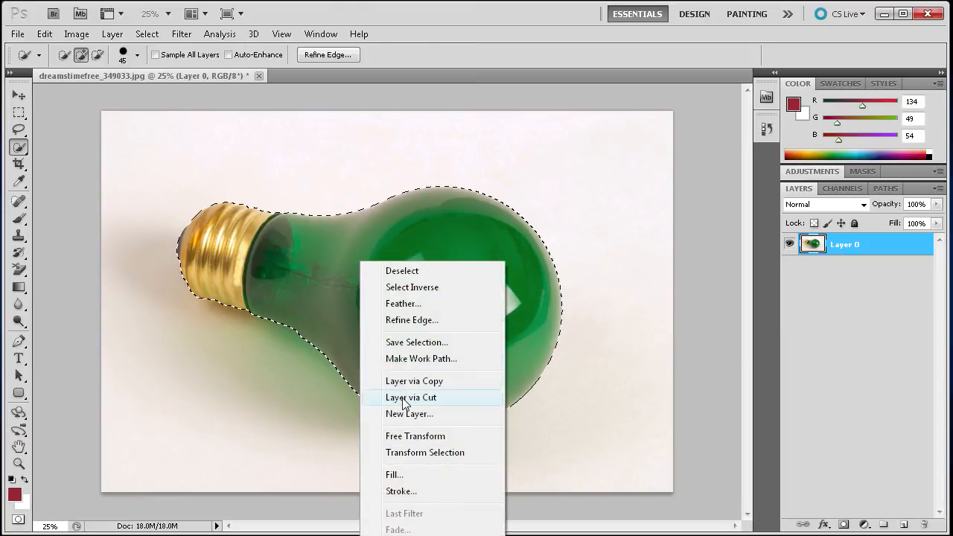
pyautogui.click(411, 396)
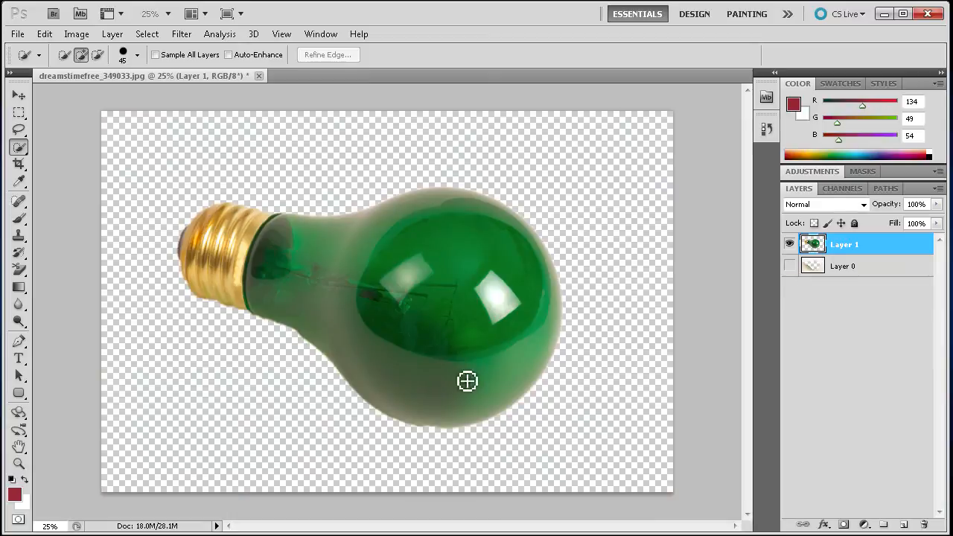
pyautogui.moveTo(523, 248)
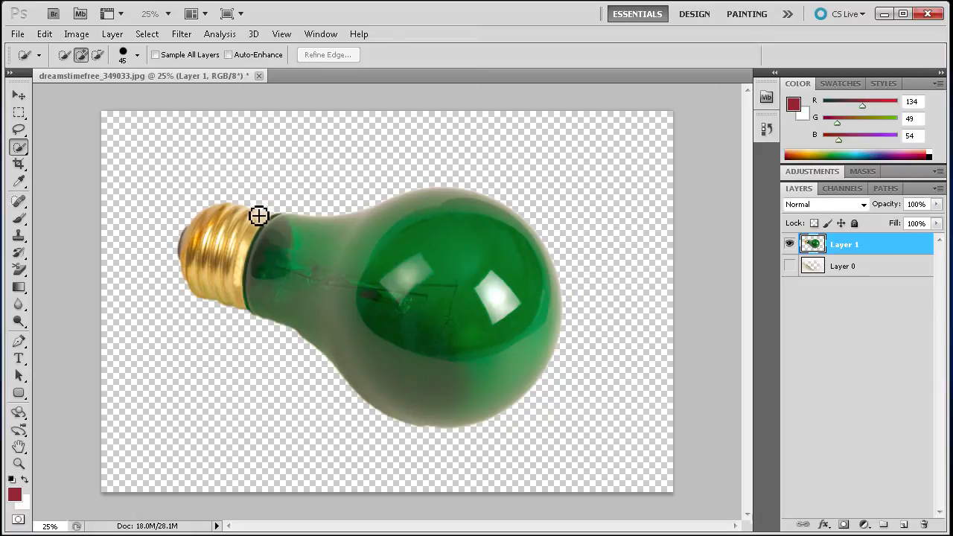
pyautogui.moveTo(306, 175)
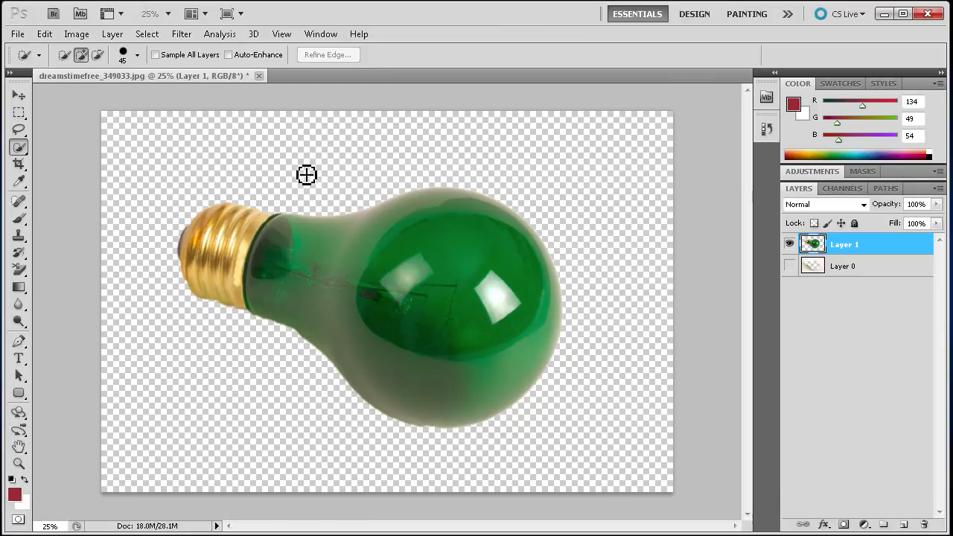
pyautogui.moveTo(30, 156)
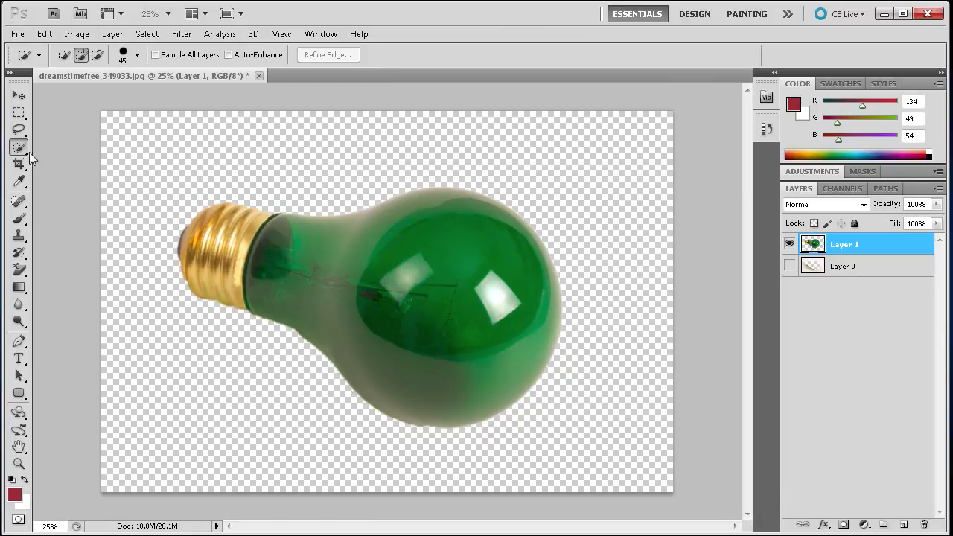
pyautogui.moveTo(20, 148)
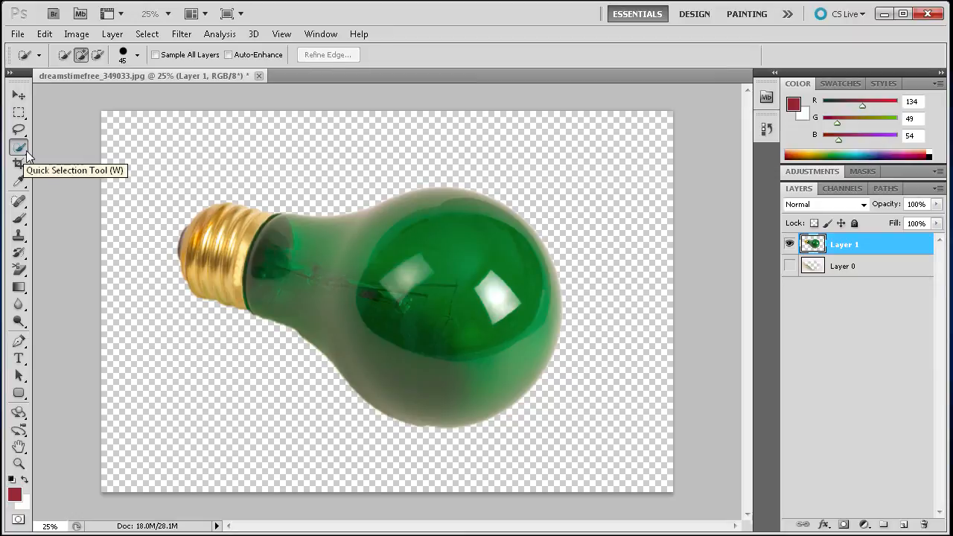
pyautogui.moveTo(23, 152)
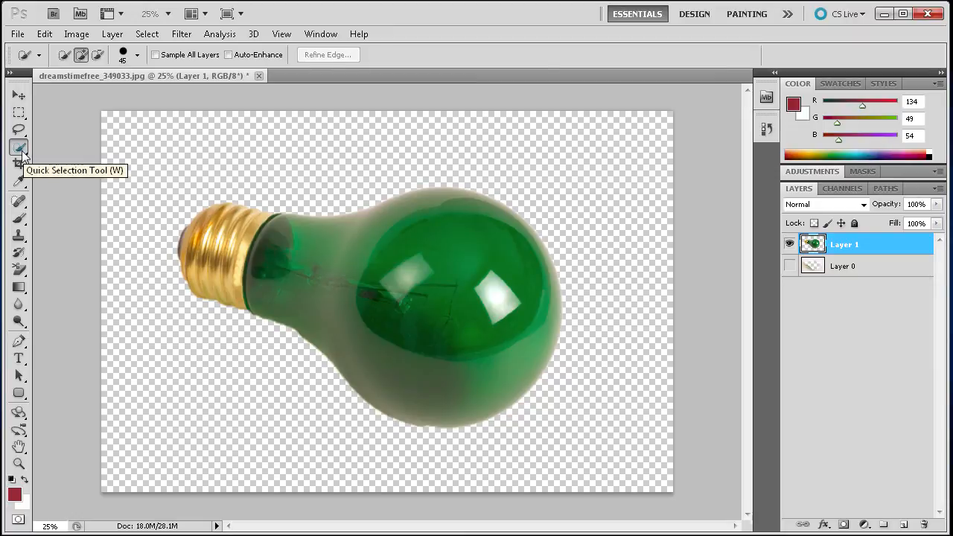